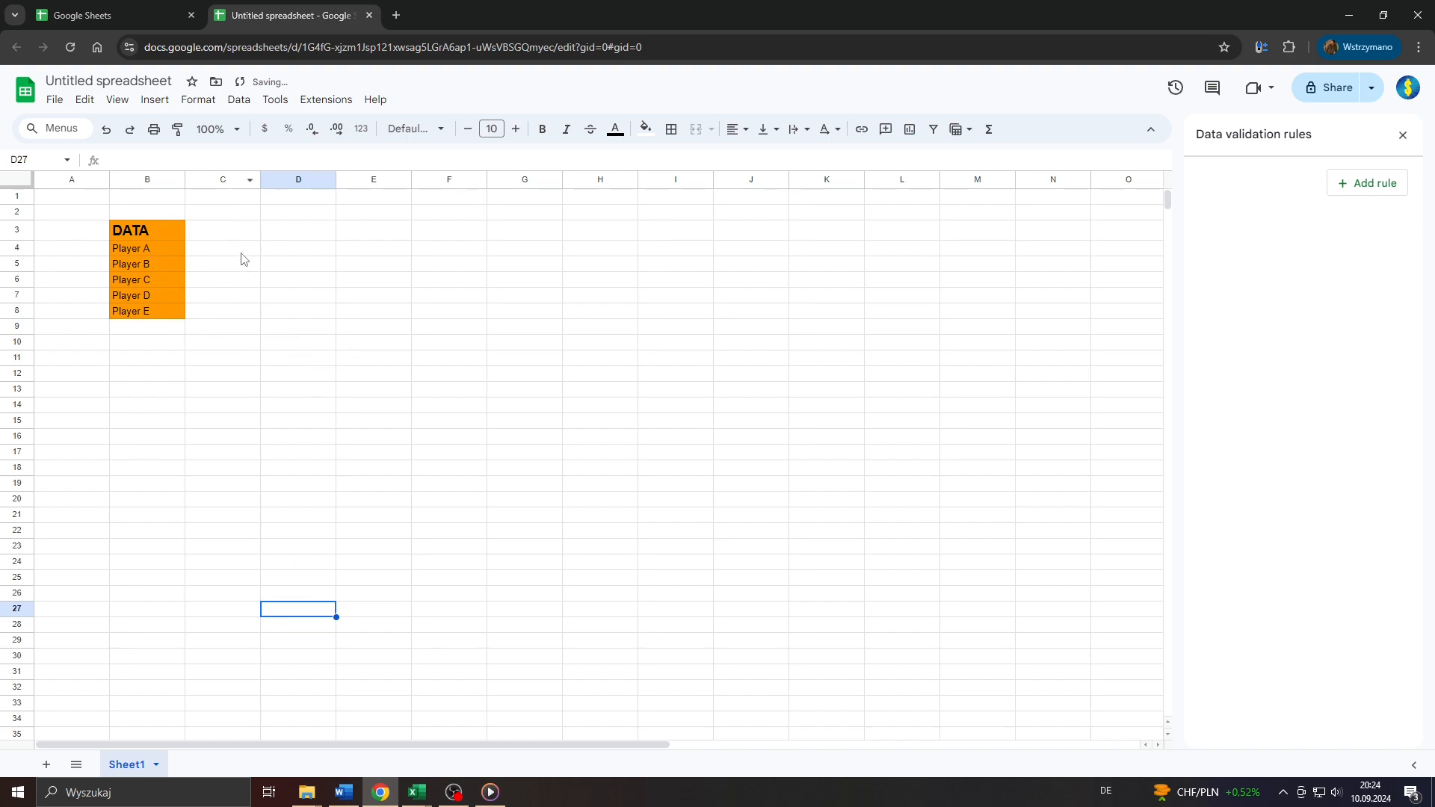
Select cell D4 after briefly visiting the Sheets home page and returning to the spreadsheet.
click(222, 248)
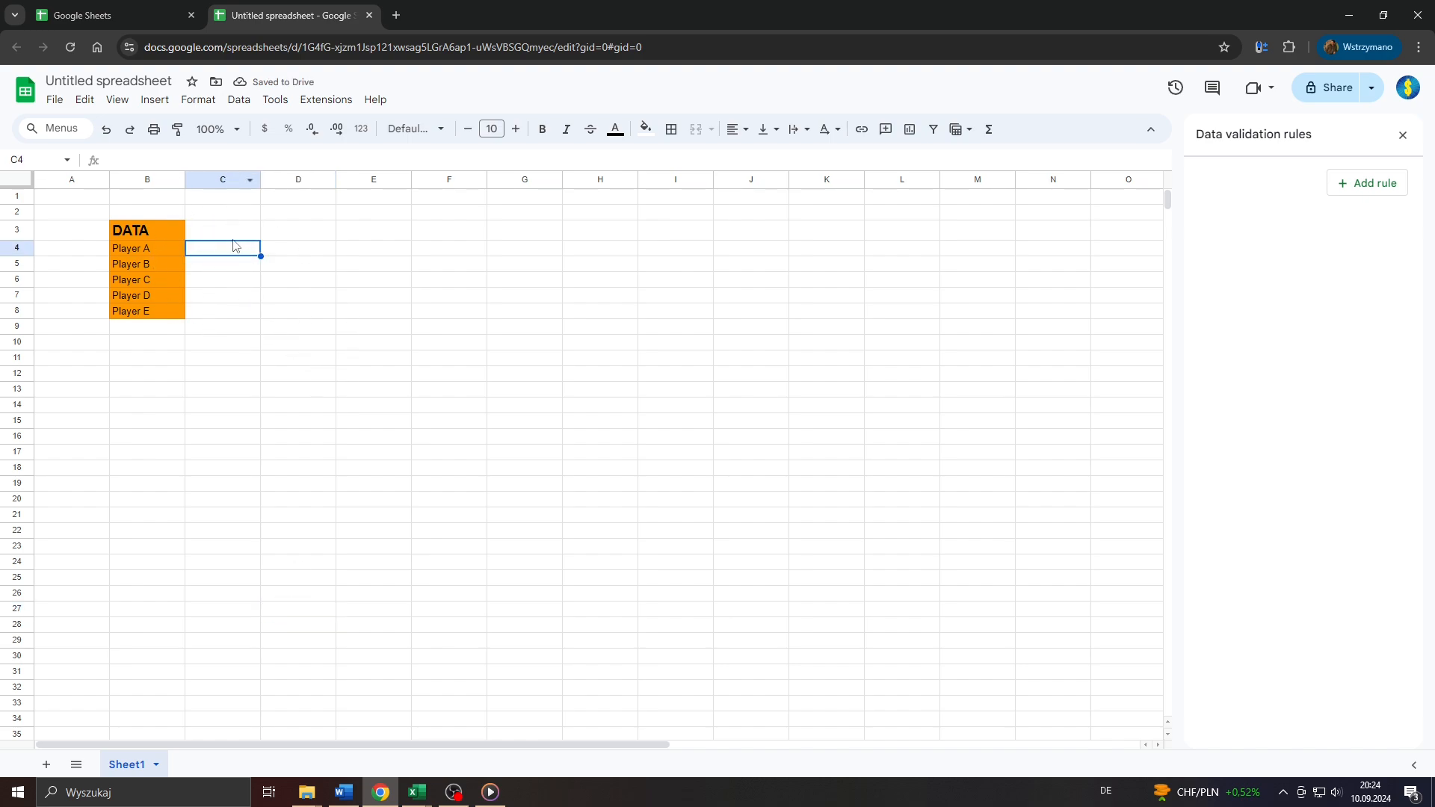
drag(222, 246, 298, 324)
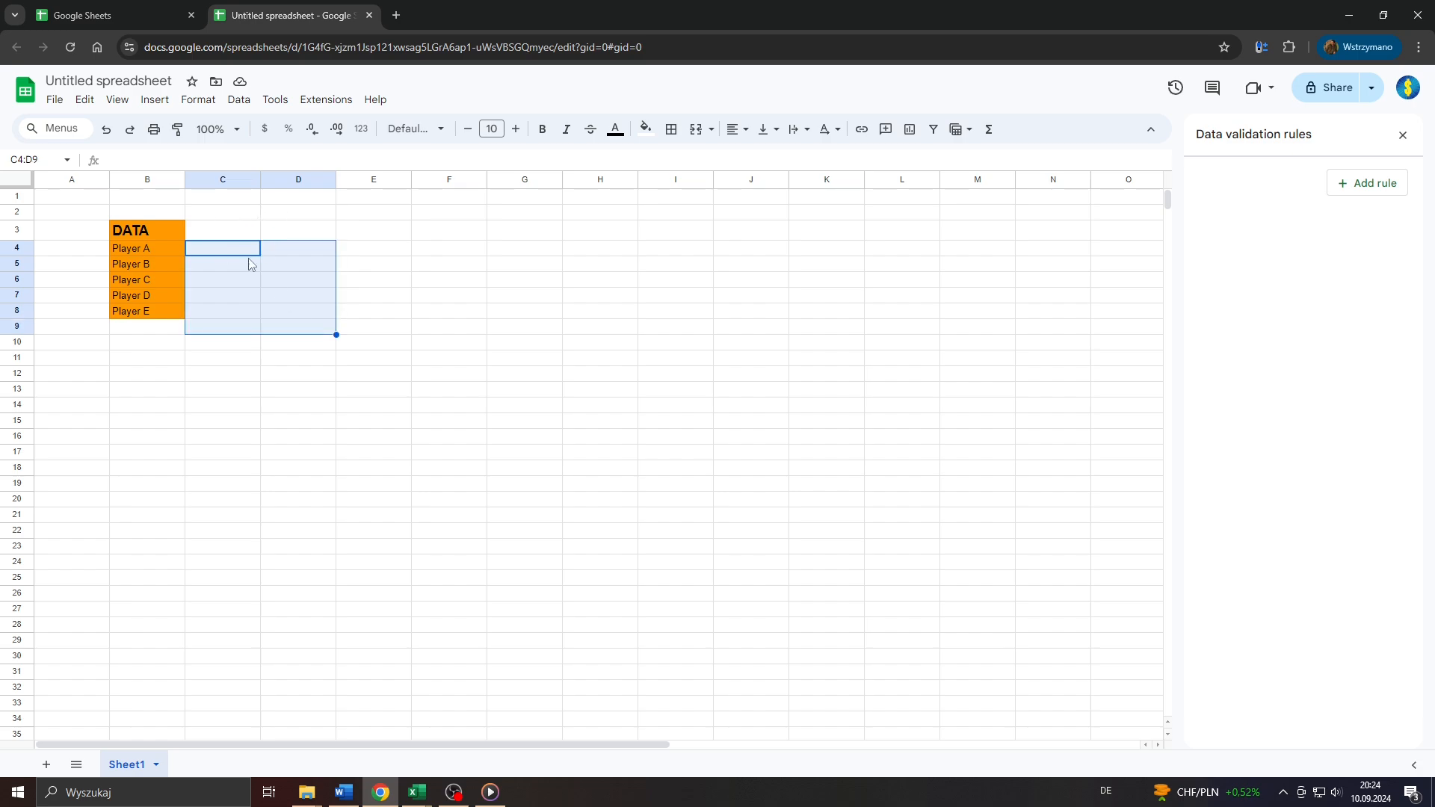
click(297, 248)
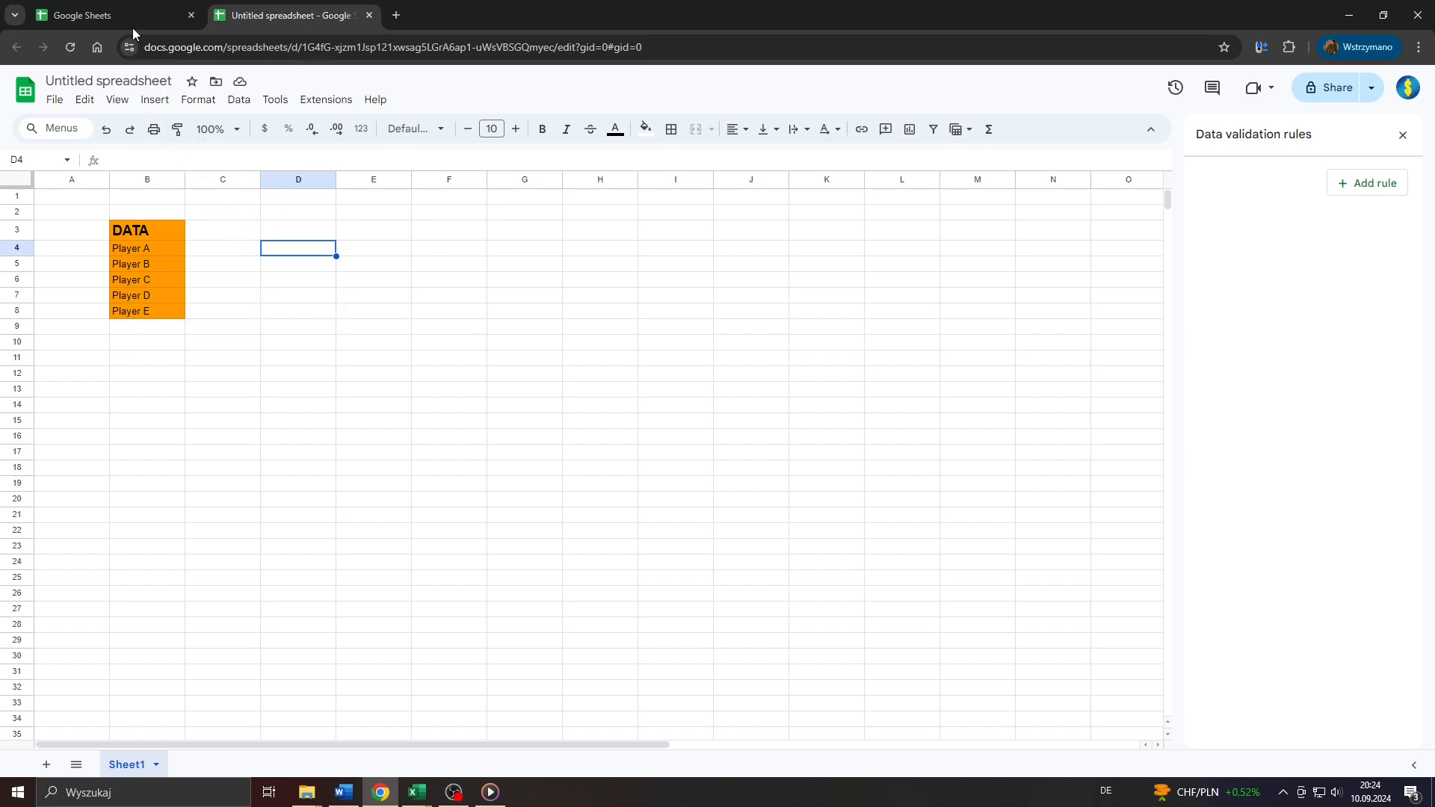
click(109, 15)
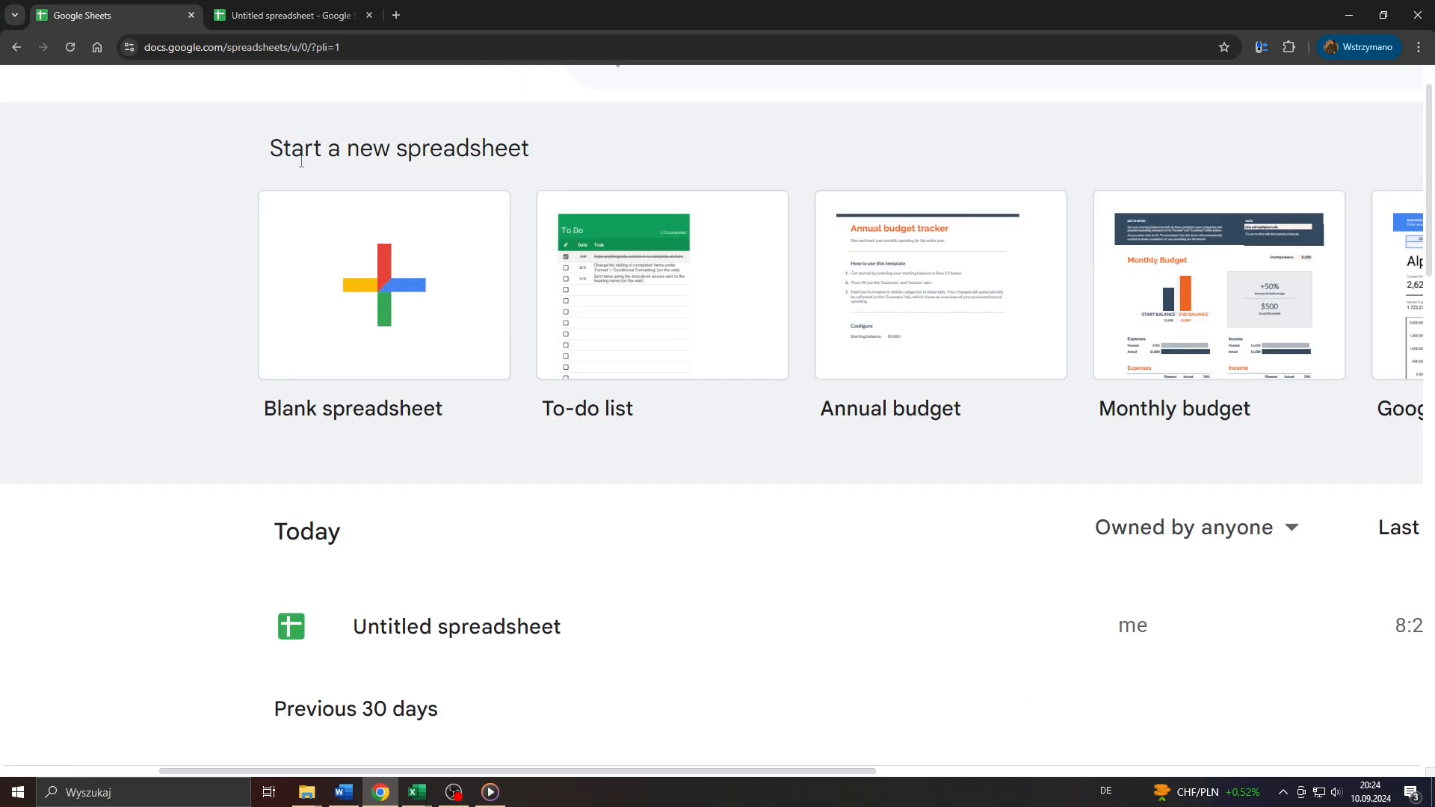
scroll(down, 3)
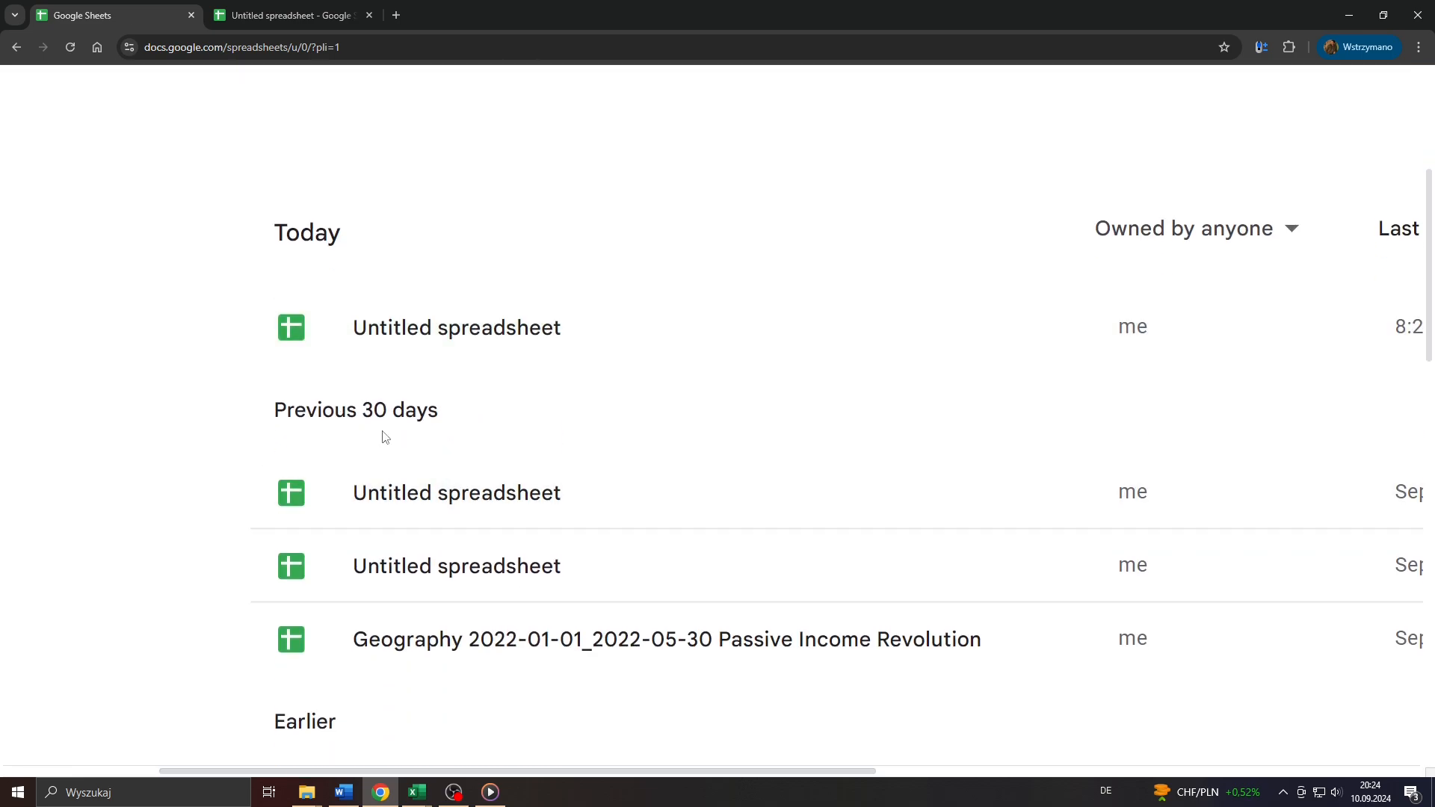
click(455, 328)
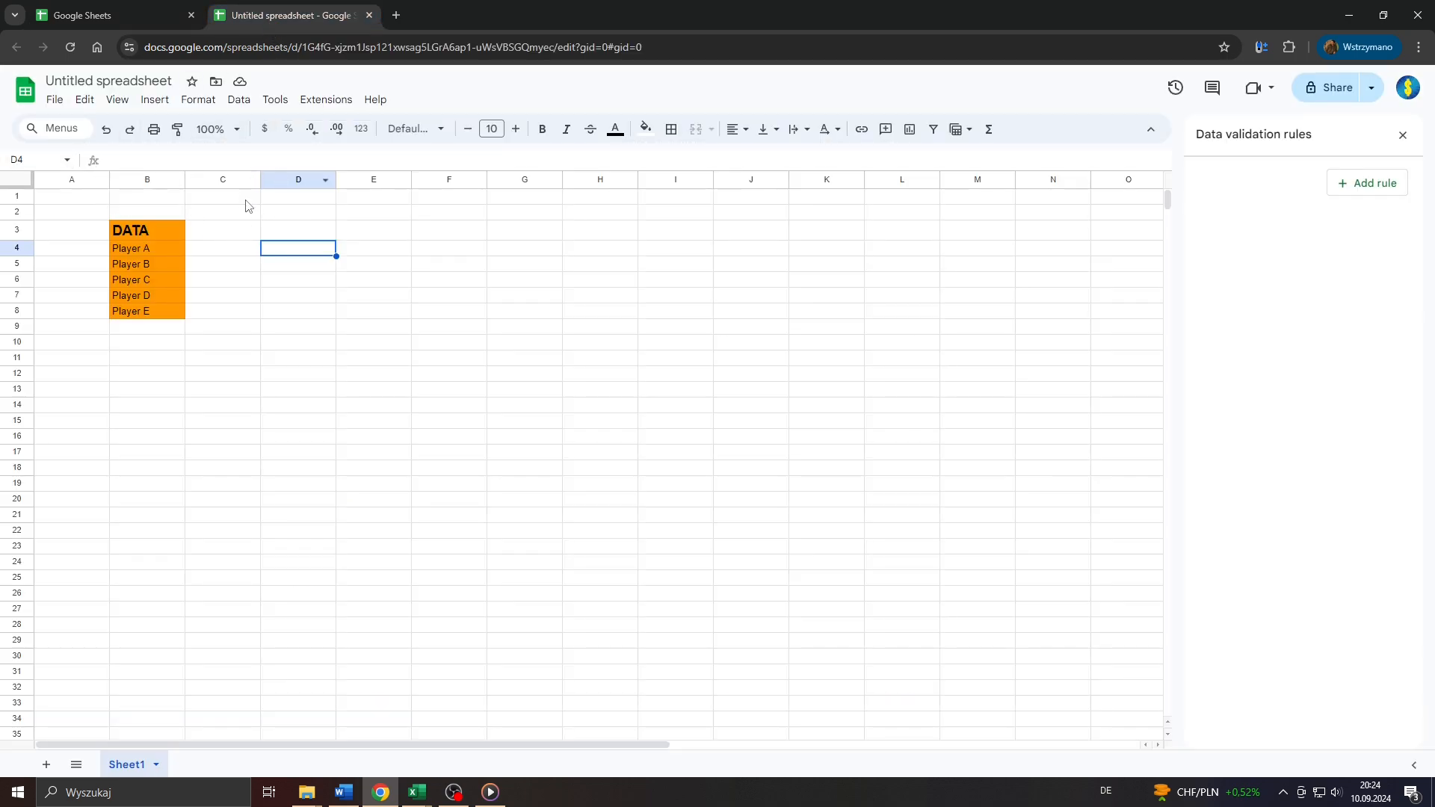
click(298, 230)
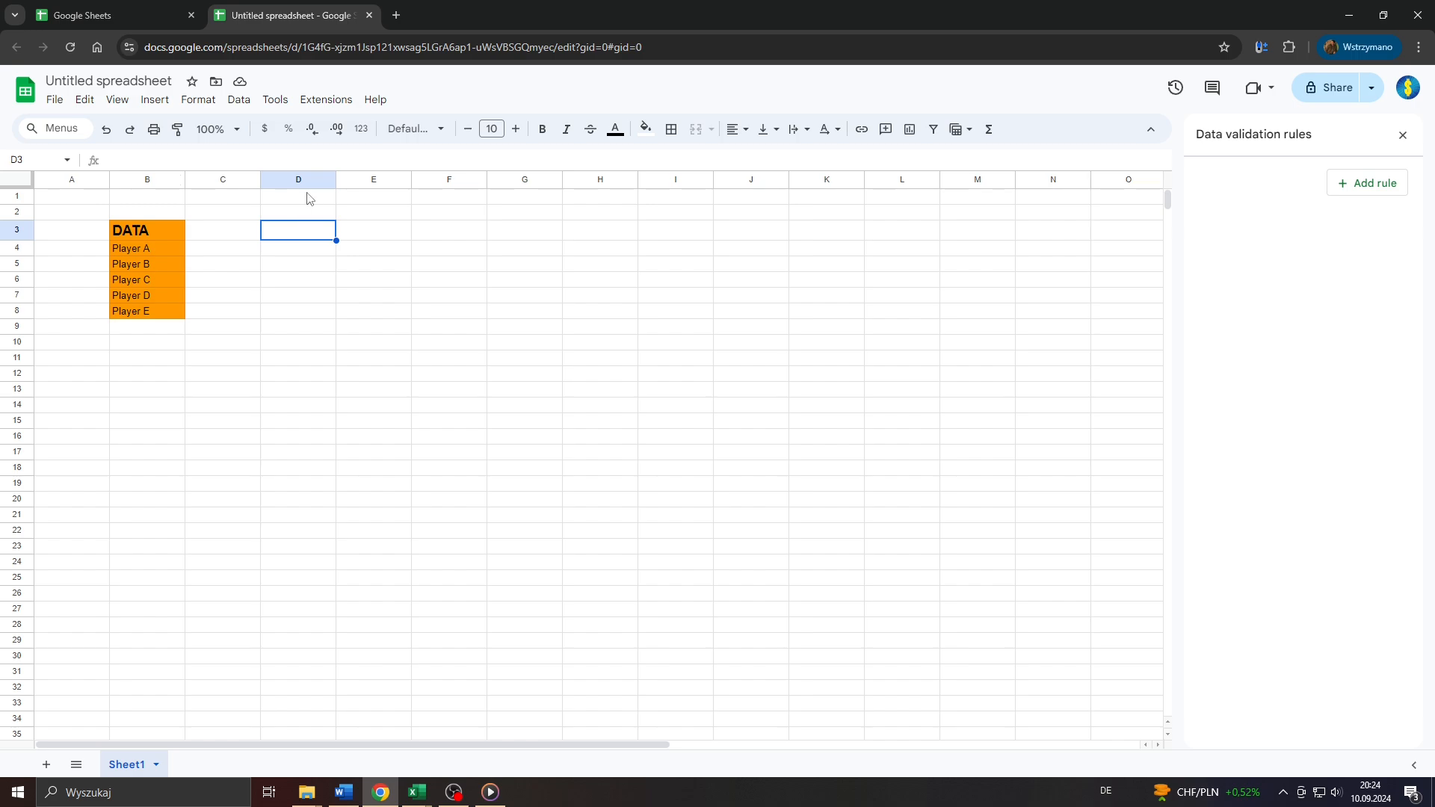
click(297, 246)
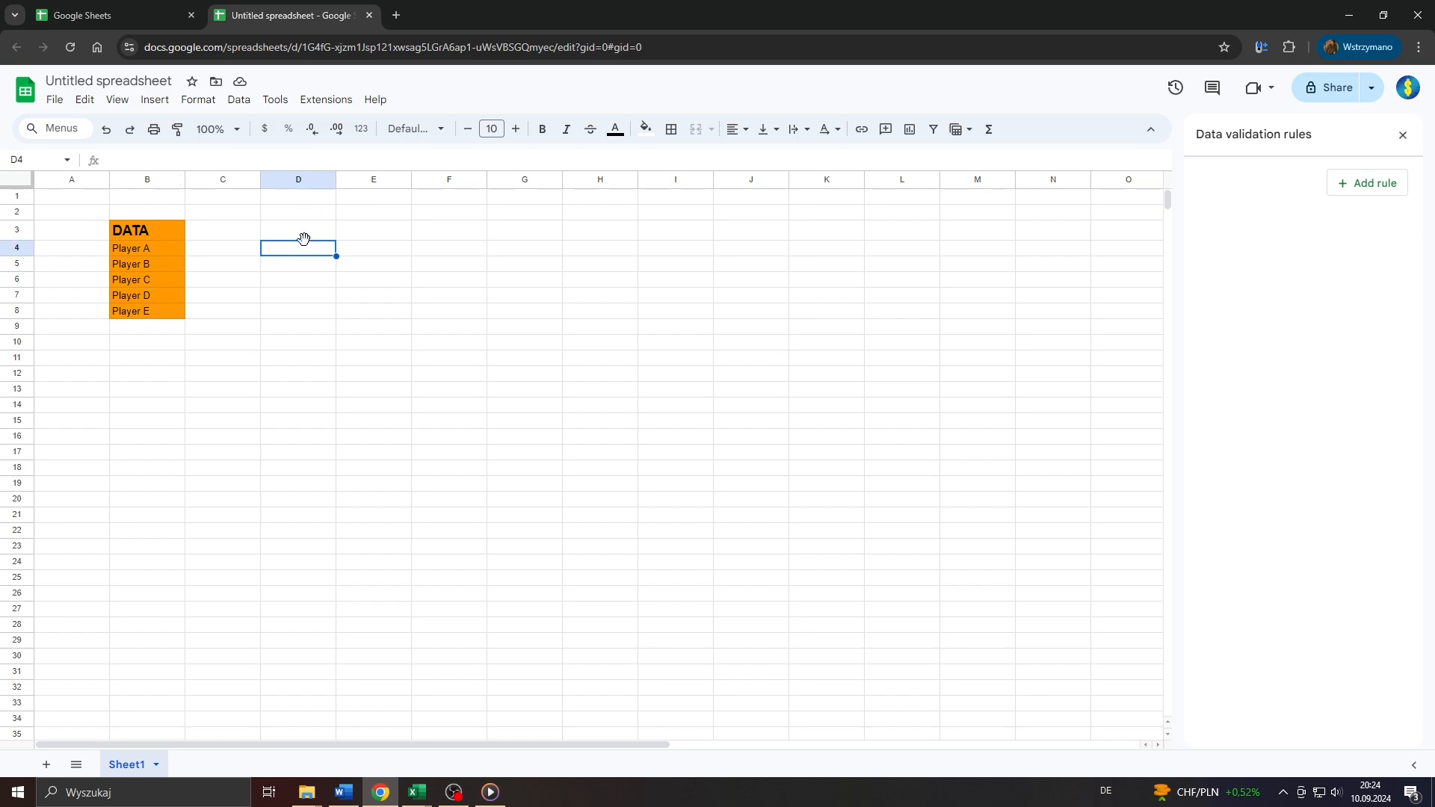
mouse_move(297, 212)
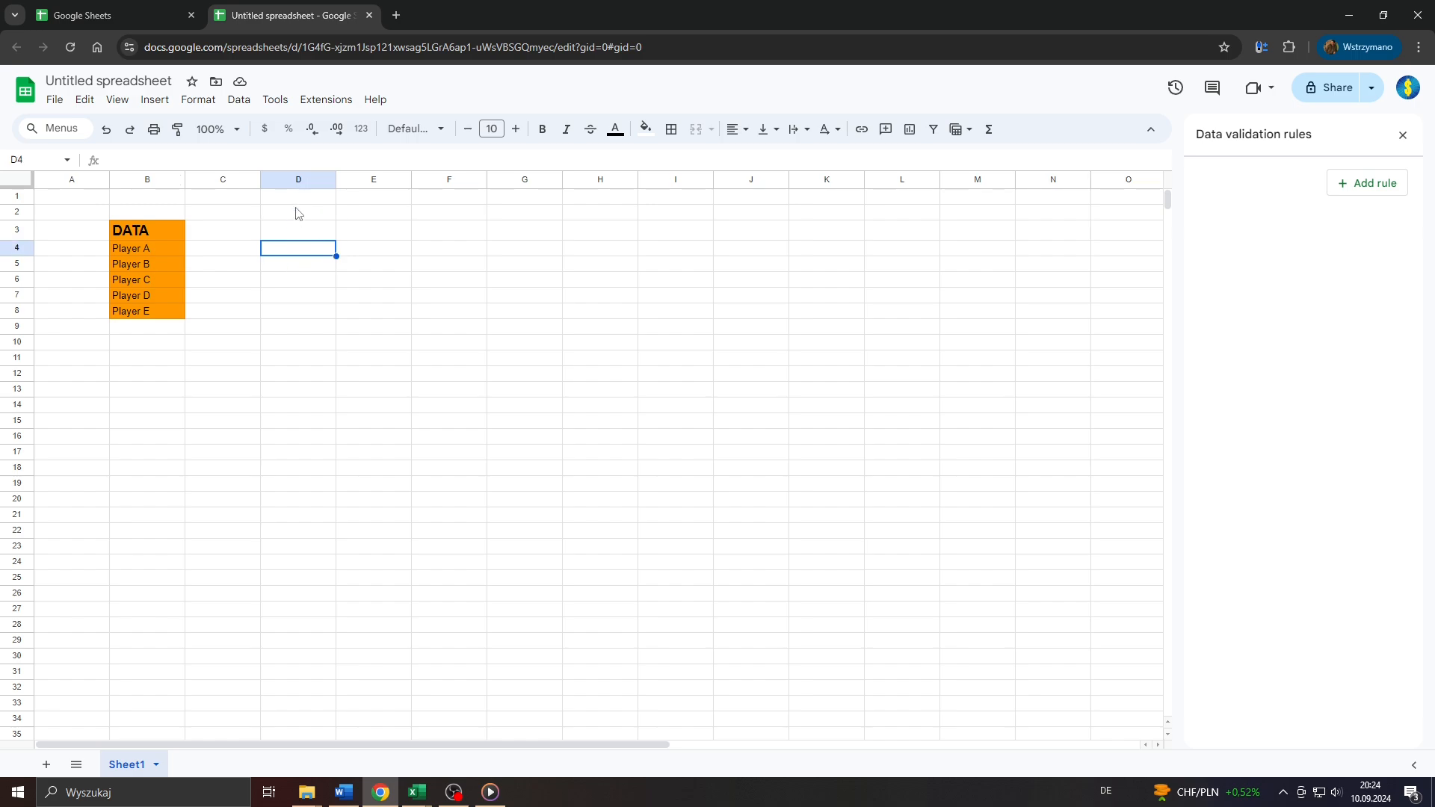
Start a new data validation rule for D4 from the Data menu.
click(237, 99)
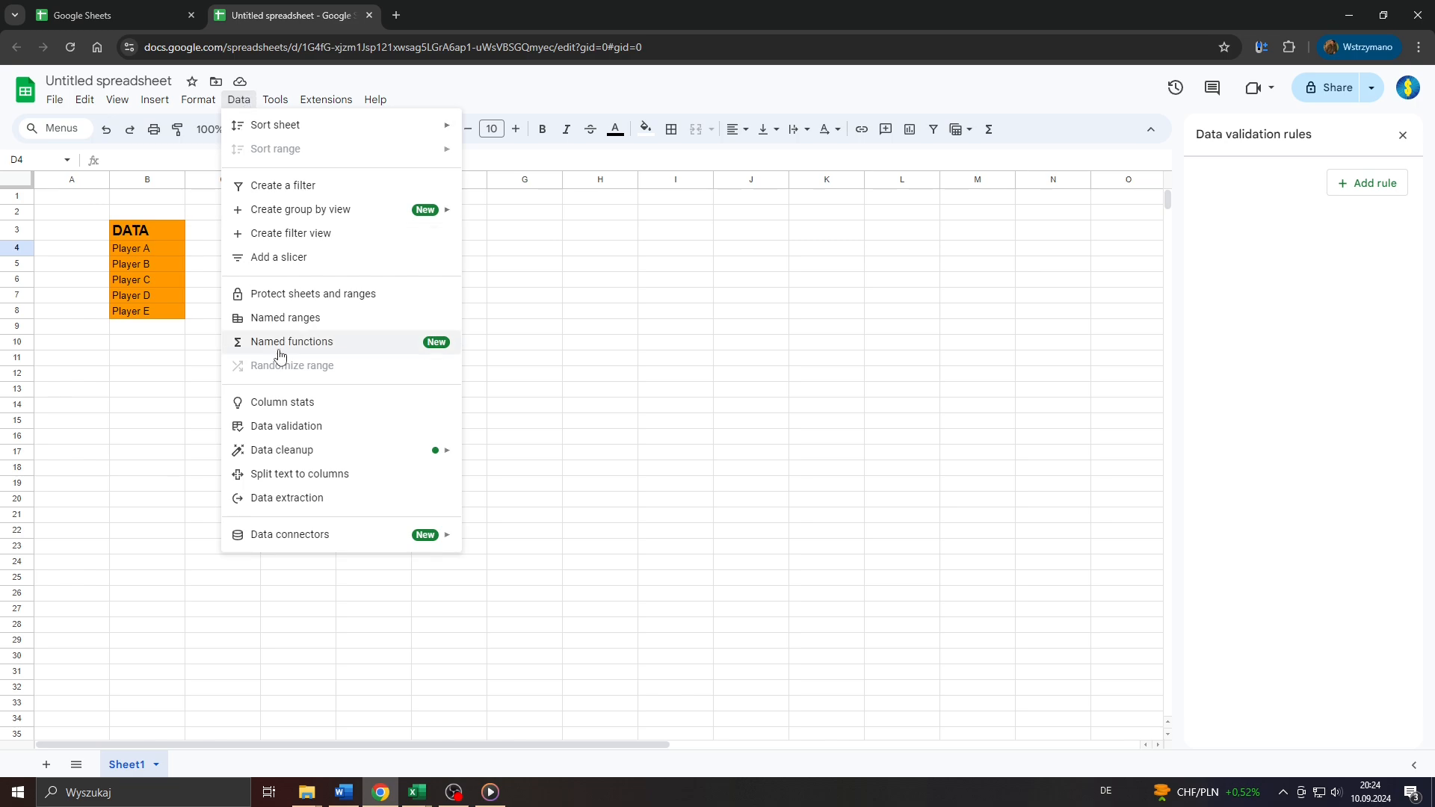
click(297, 431)
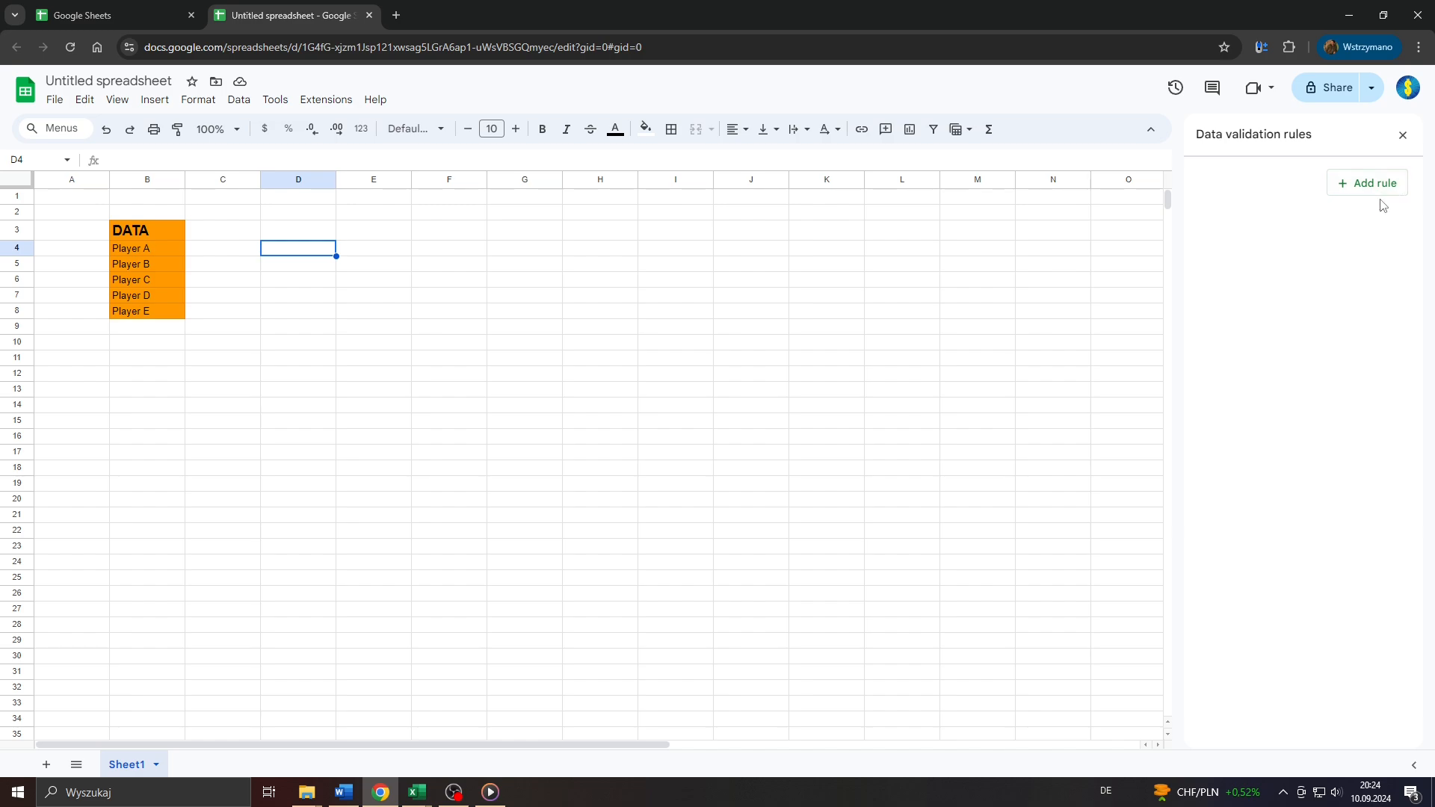
click(1366, 182)
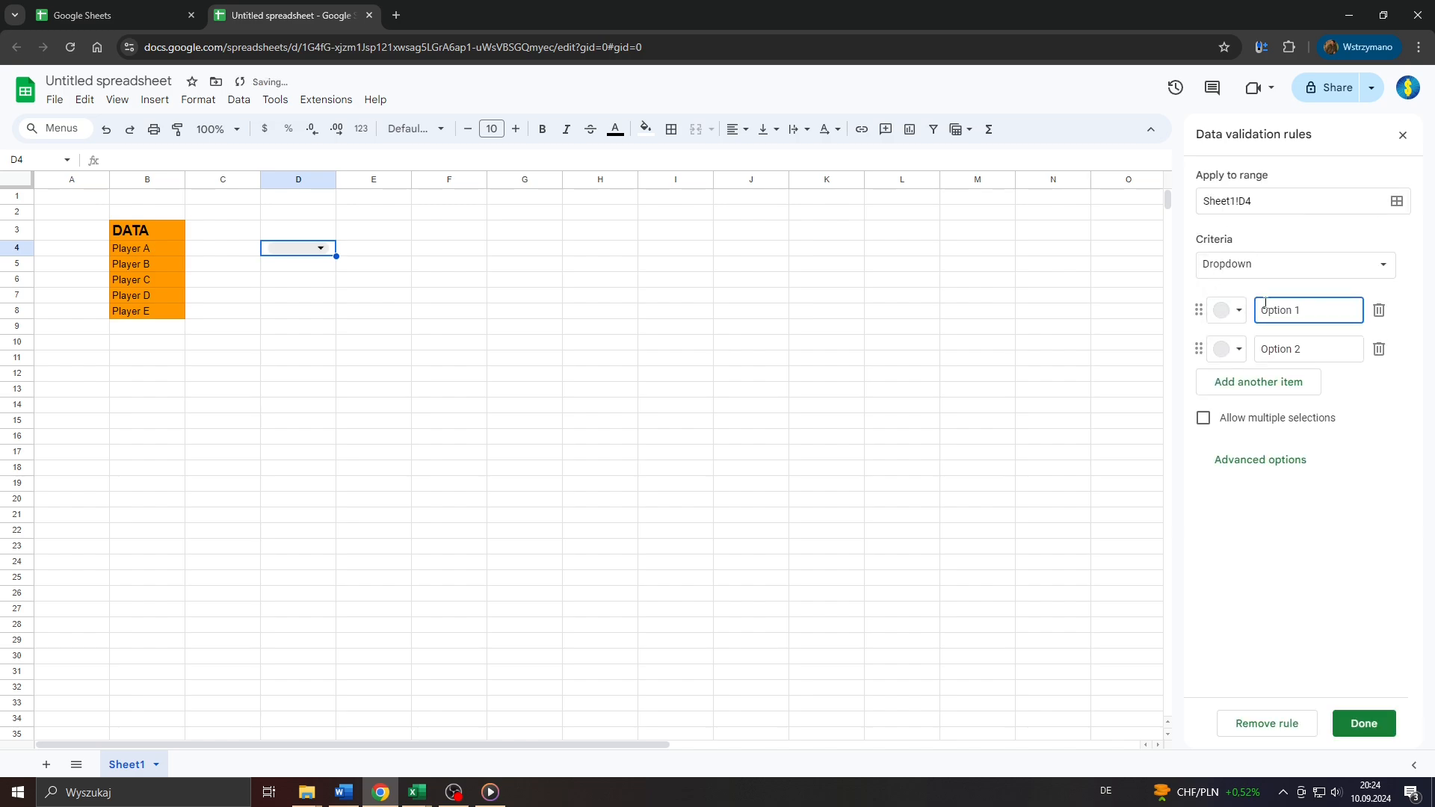
List dropdown options Player A, Player B, Player C and Player D, giving Player A a red chip.
triple_click(1306, 309)
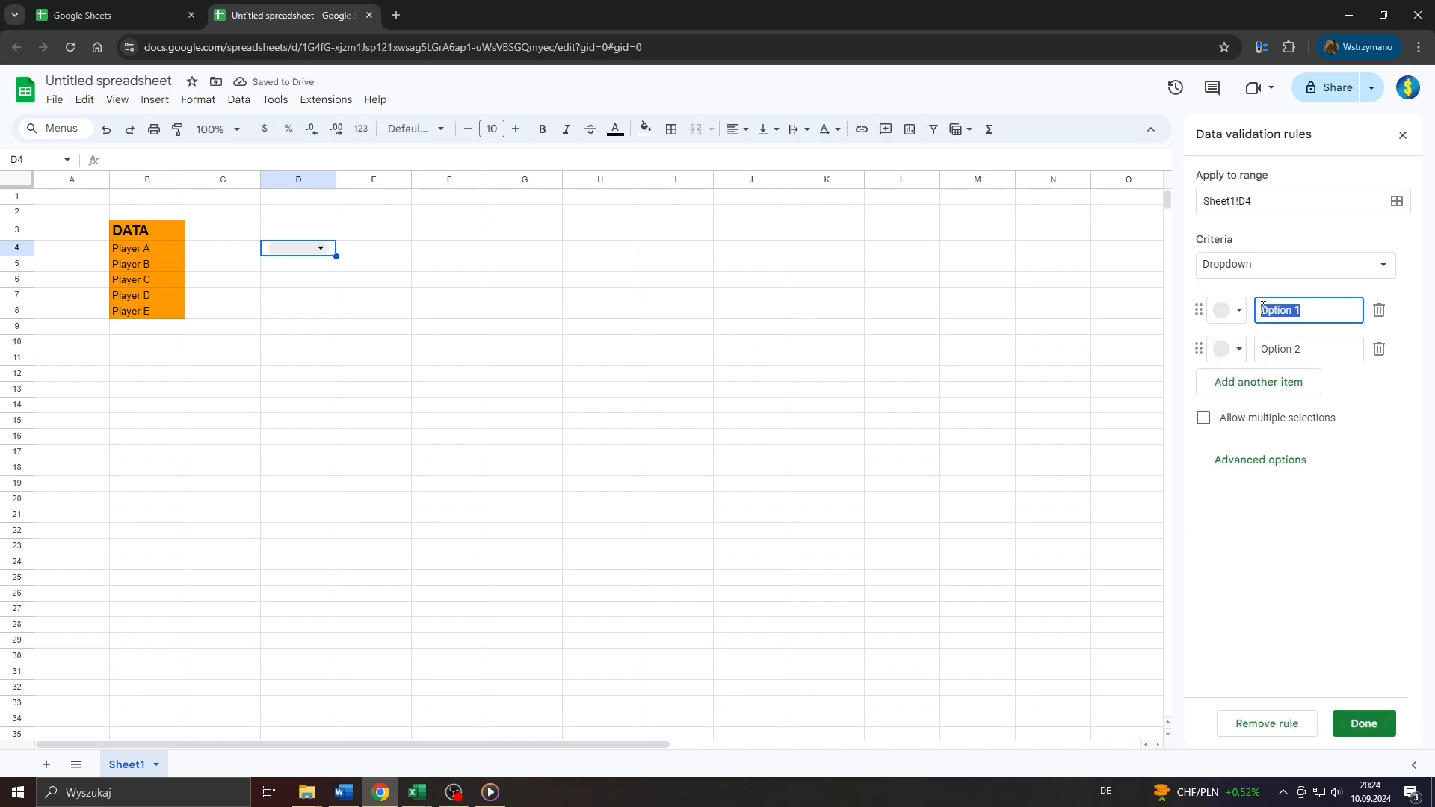
text(Player A)
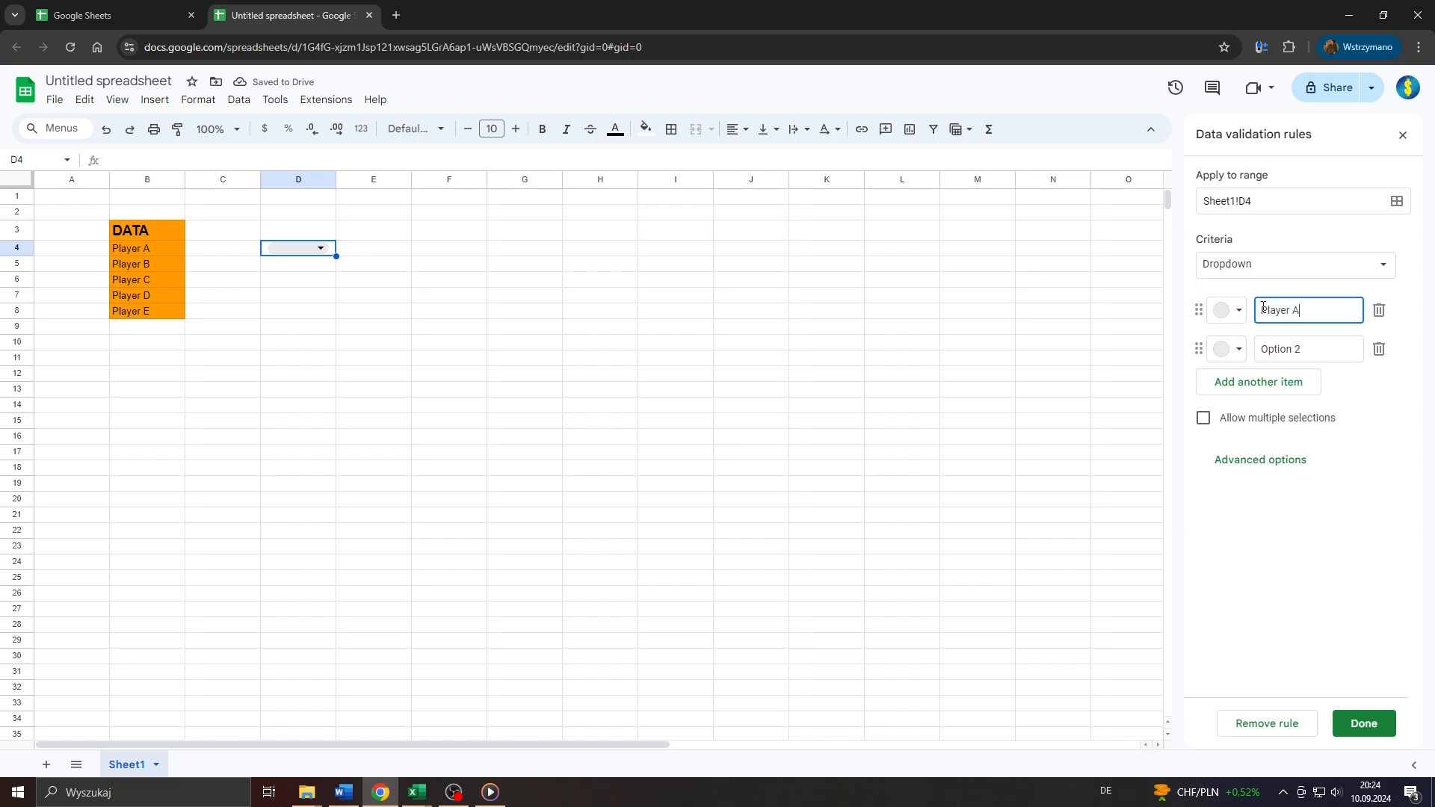
click(1307, 349)
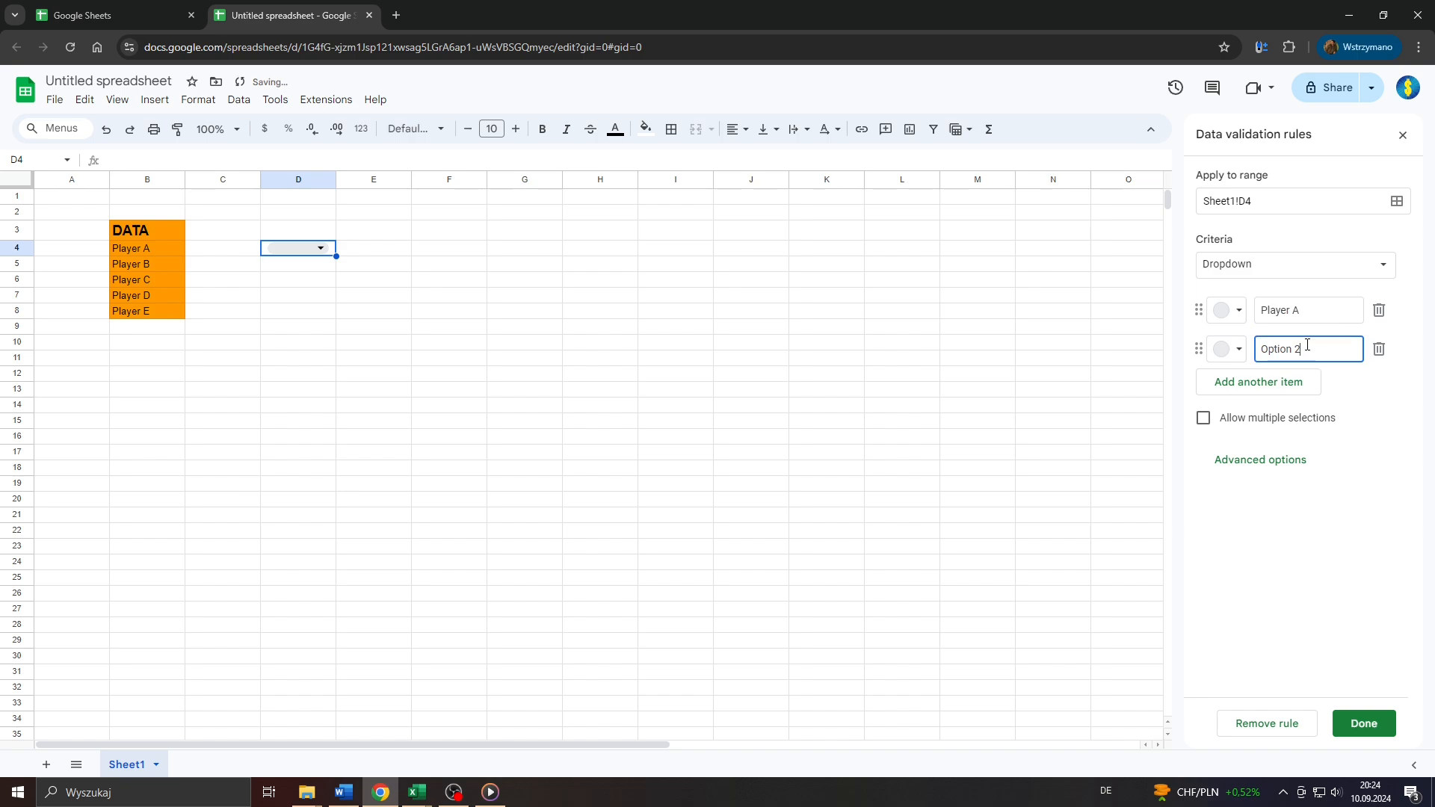
text(Player)
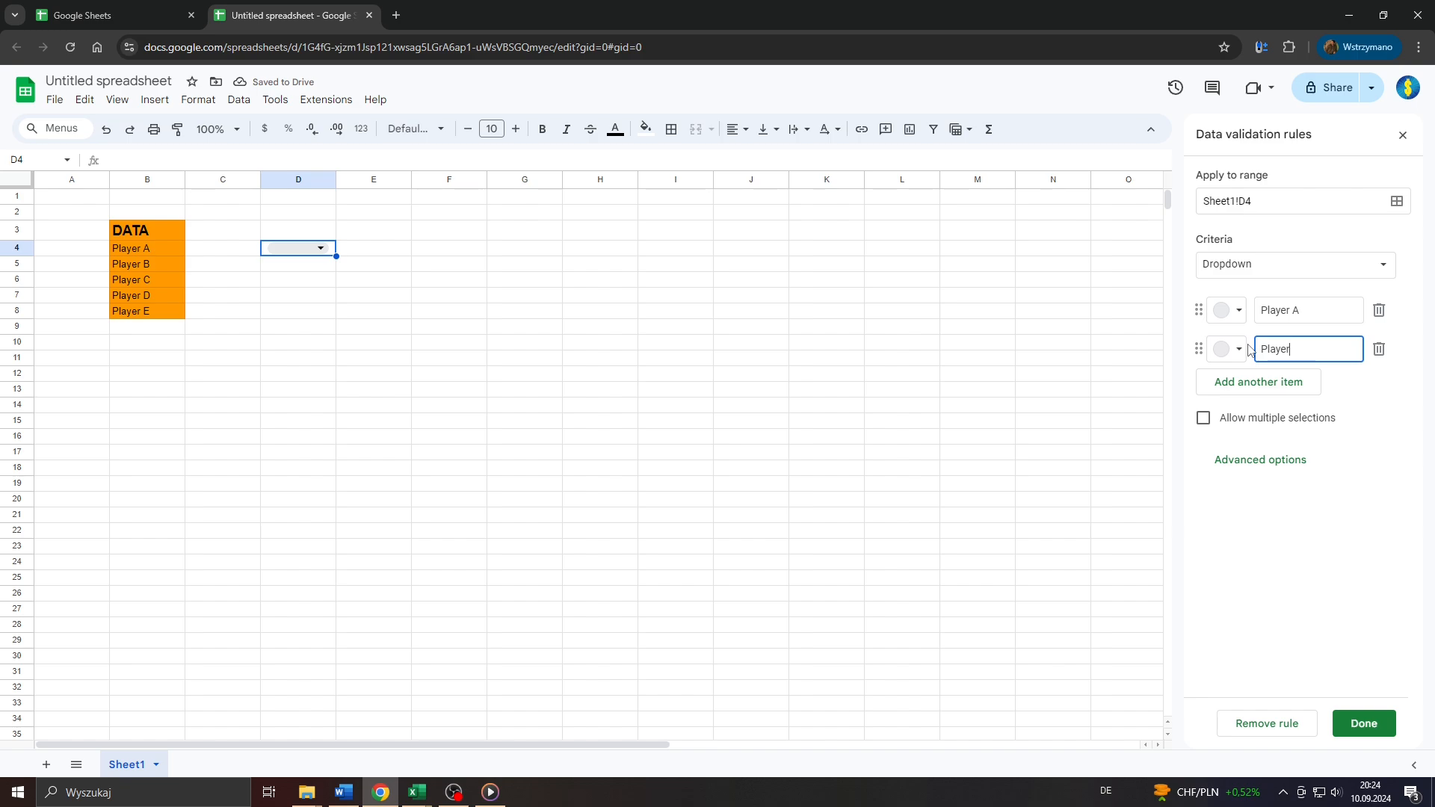
text(B)
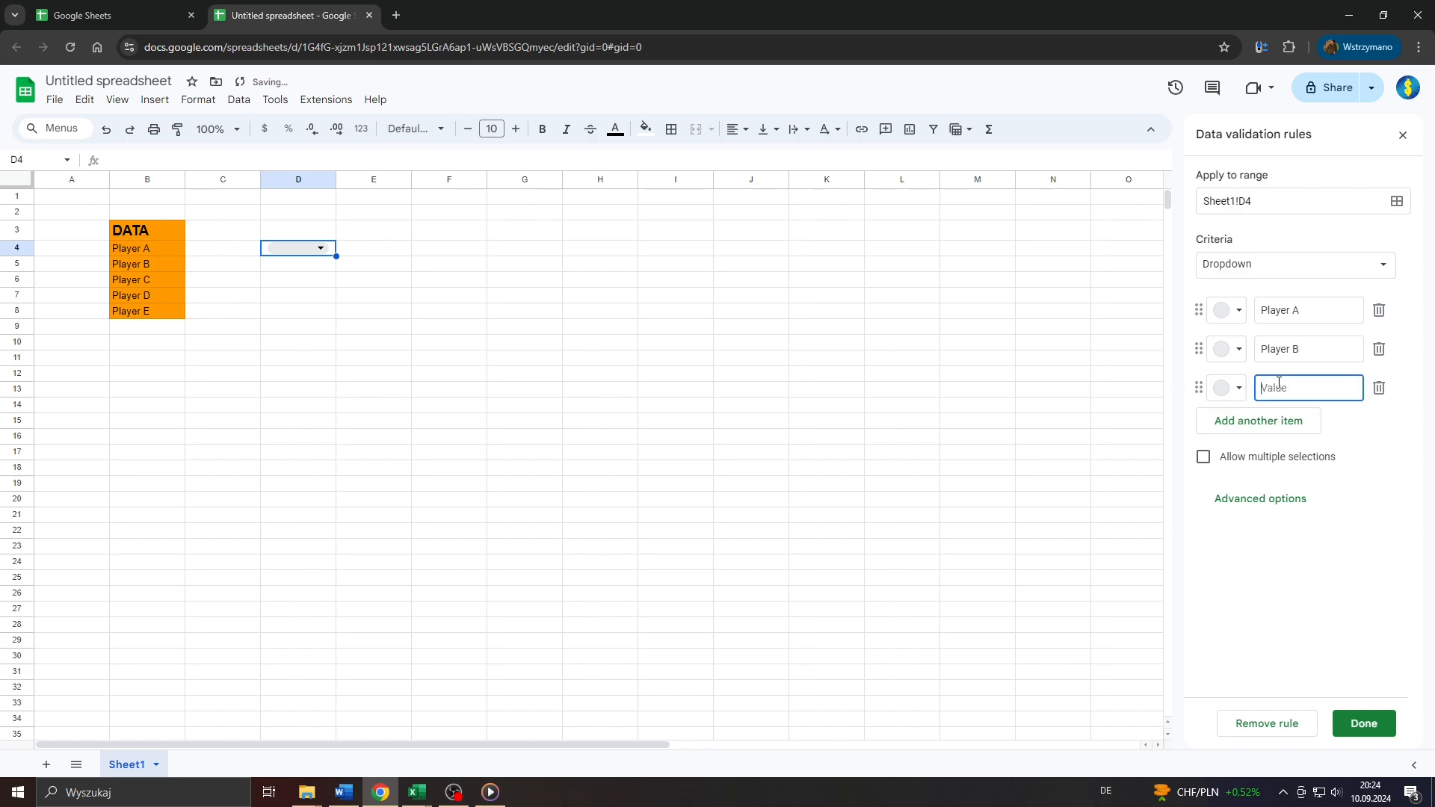
text(Player C)
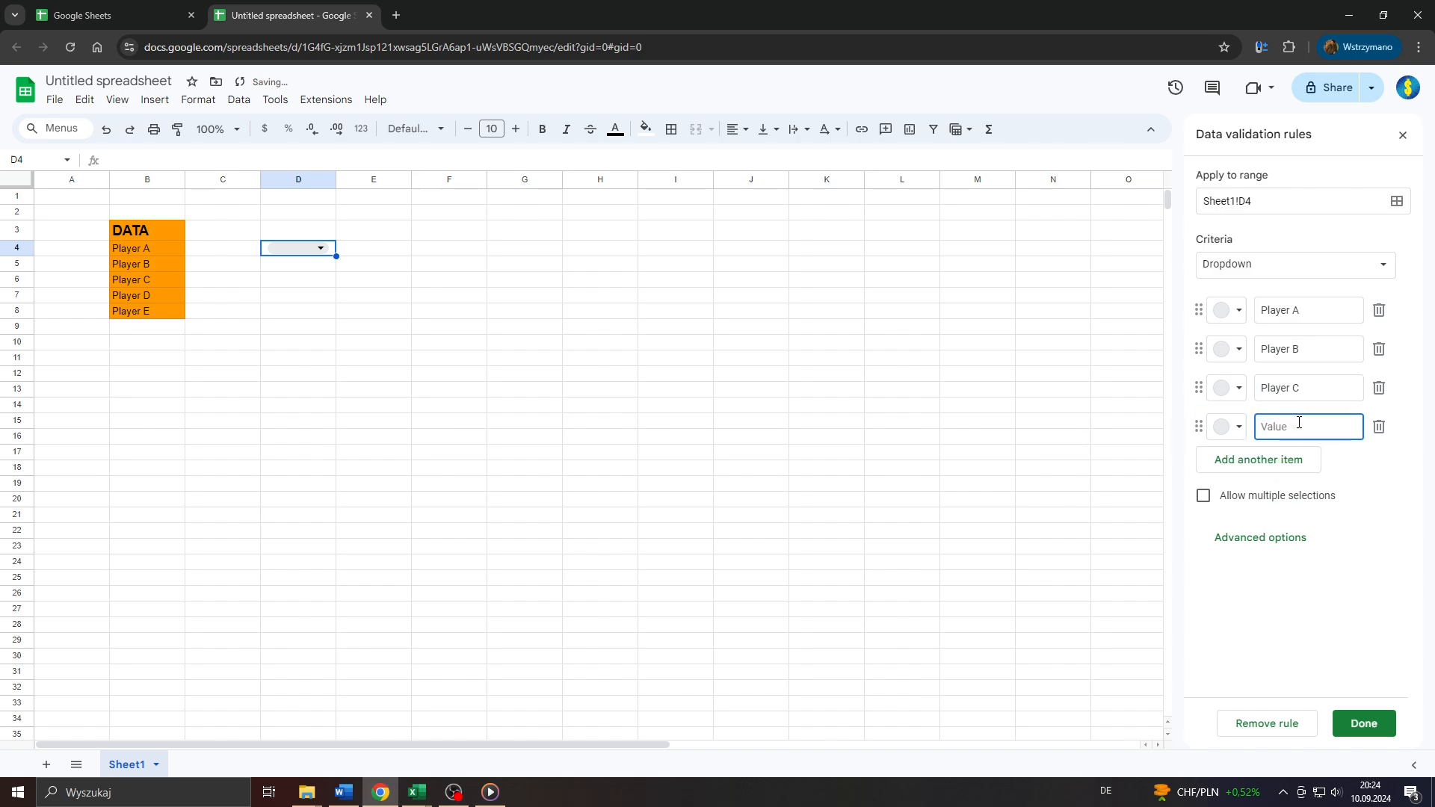
text(Player D)
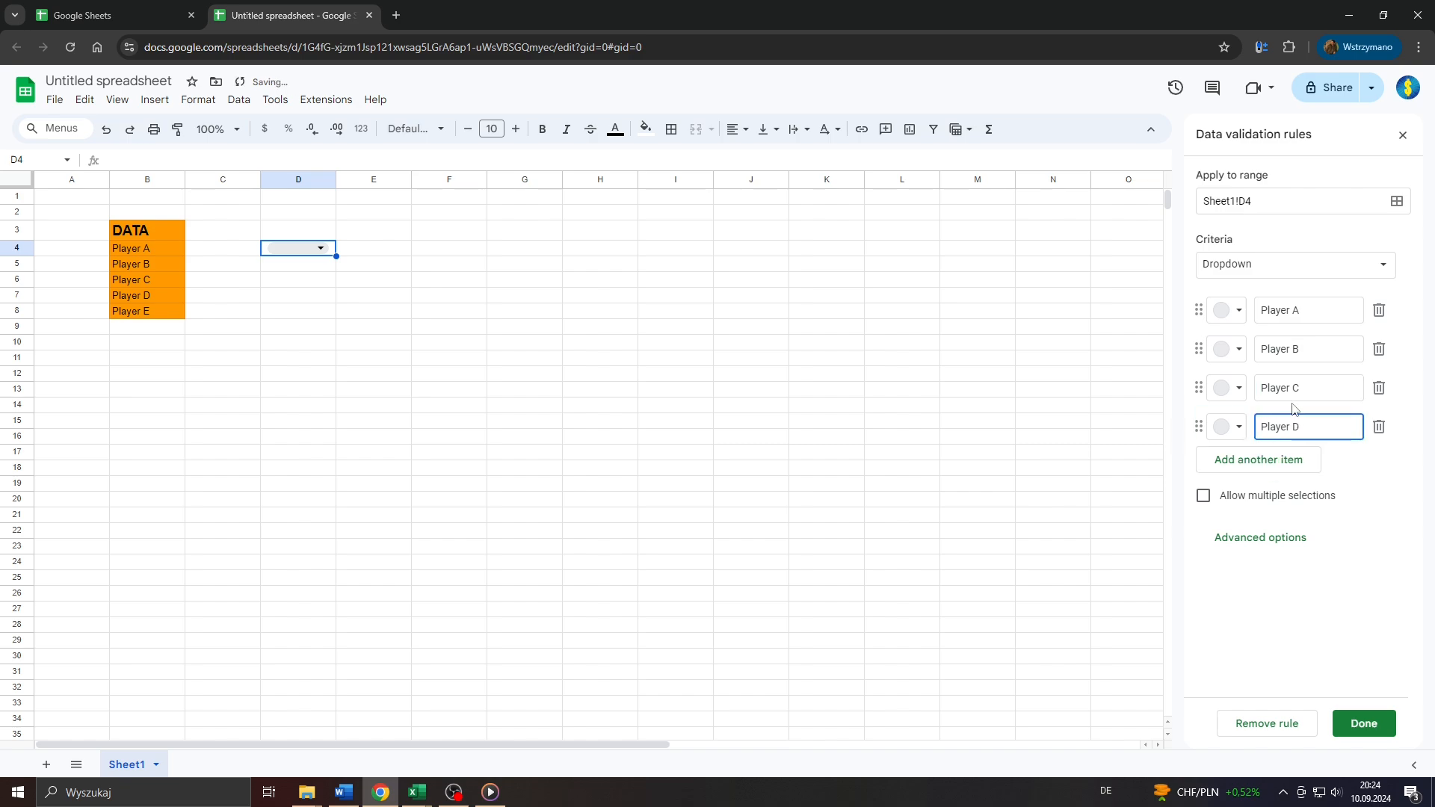
click(1219, 309)
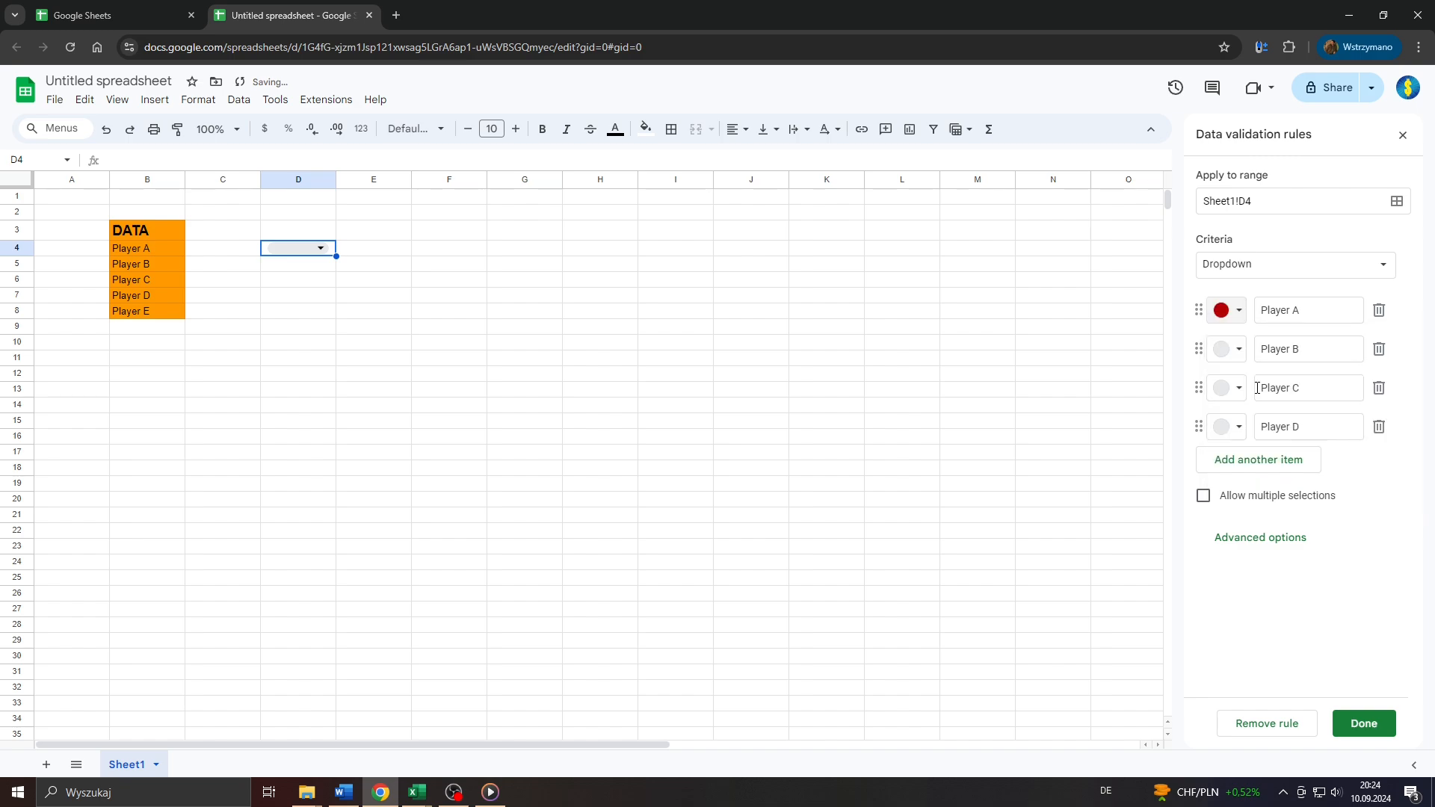
Make Player B's chip dark green, review the advanced options, and finish the rule.
click(1224, 348)
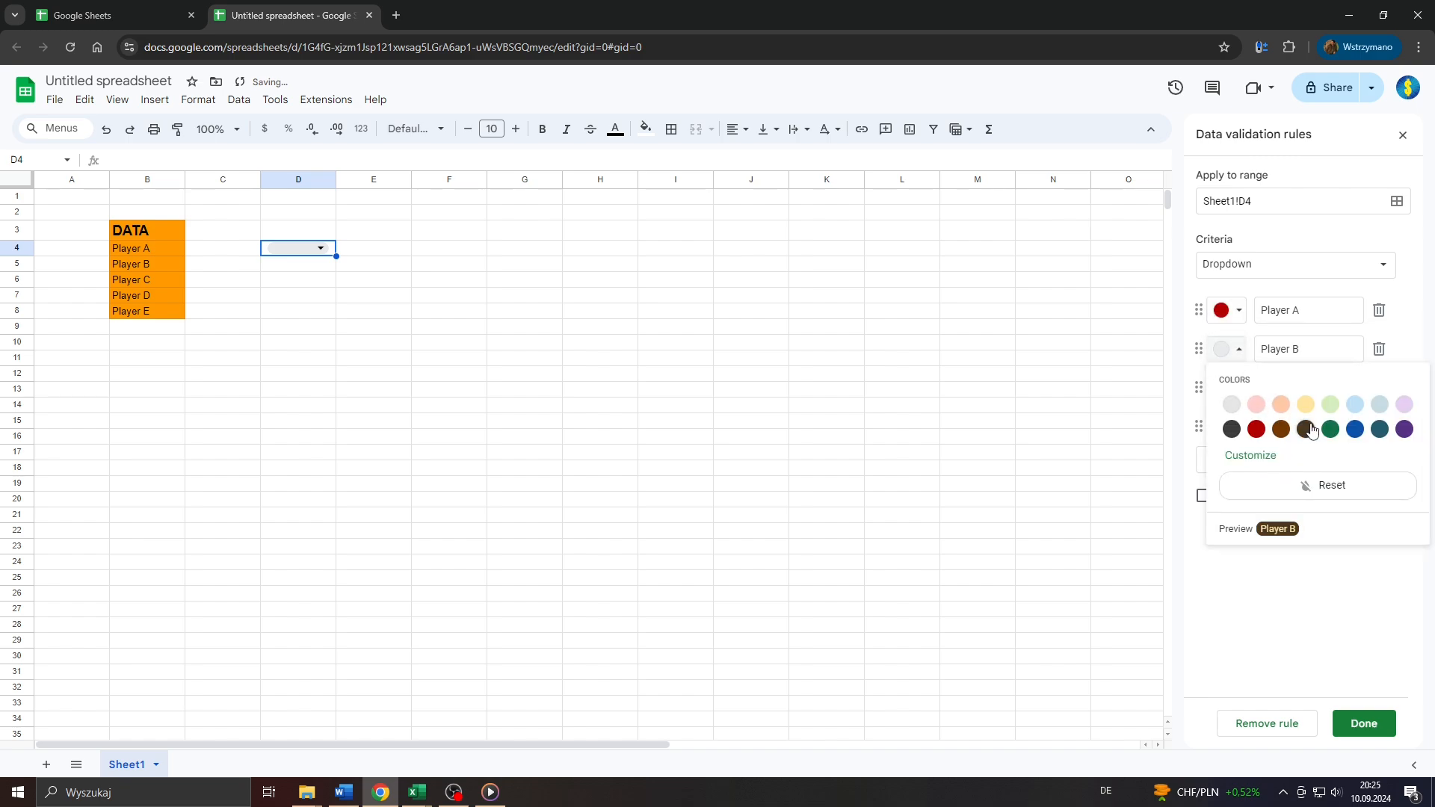
click(1328, 429)
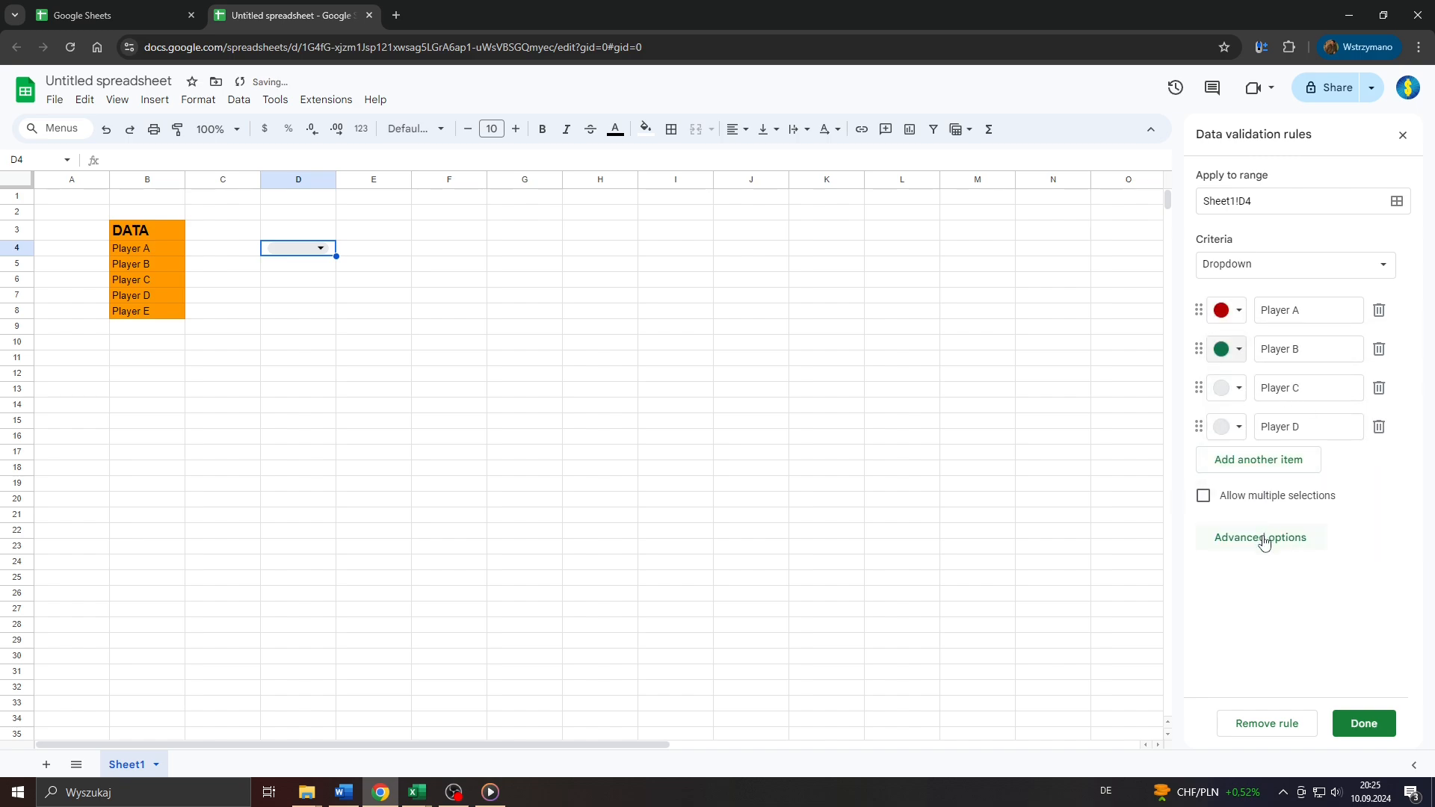
click(1258, 536)
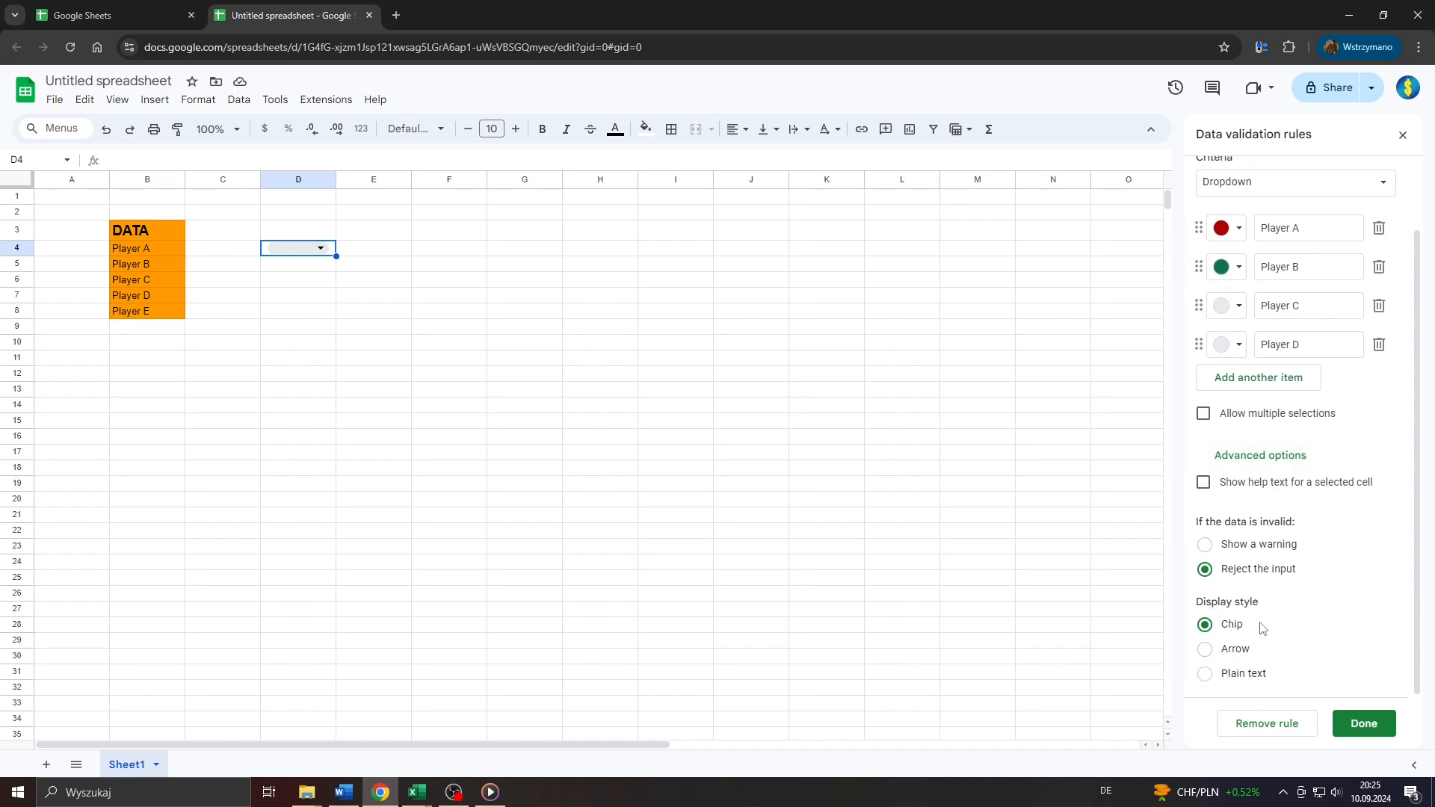
click(1222, 305)
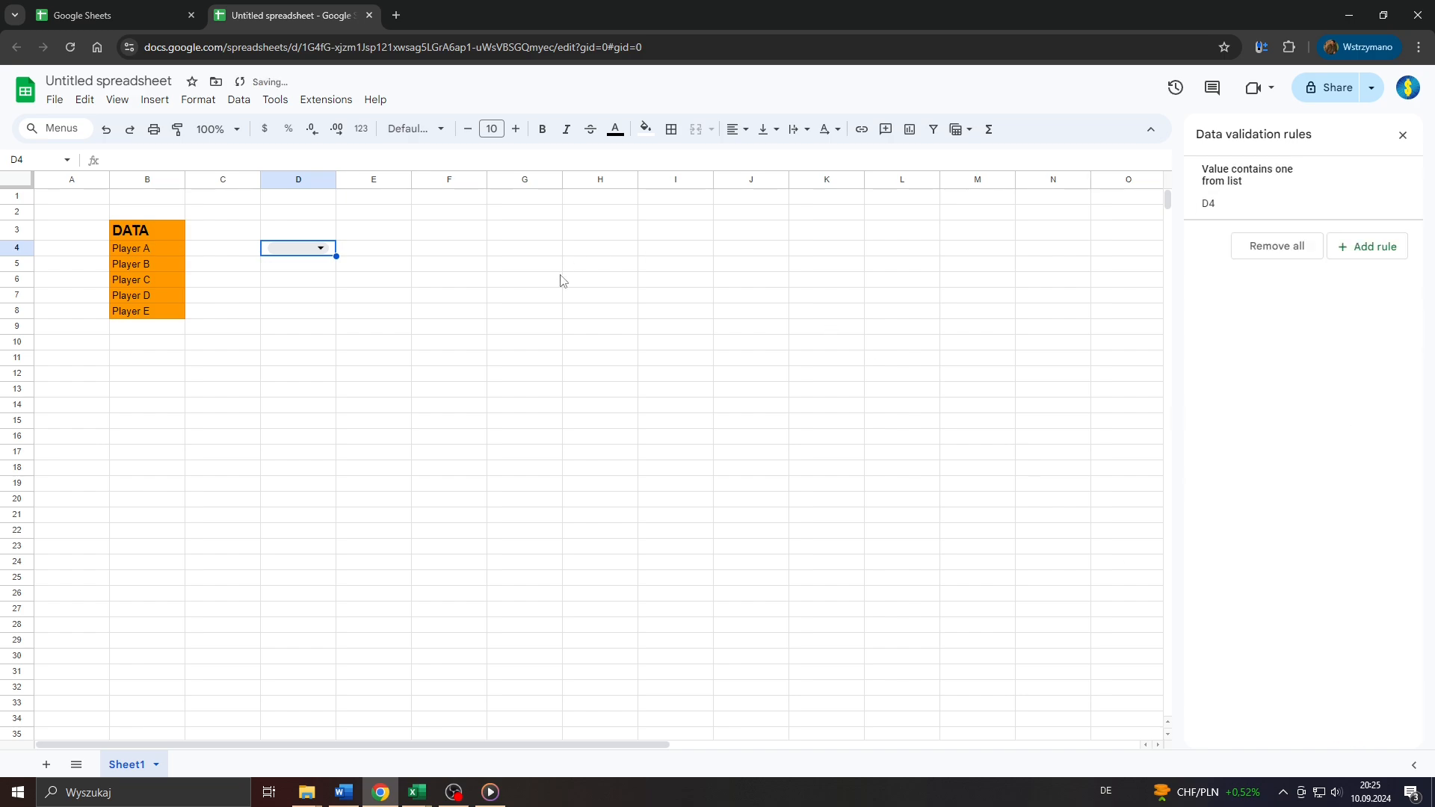
Reveal D4's dropdown showing the coloured Player A–D chips.
click(320, 248)
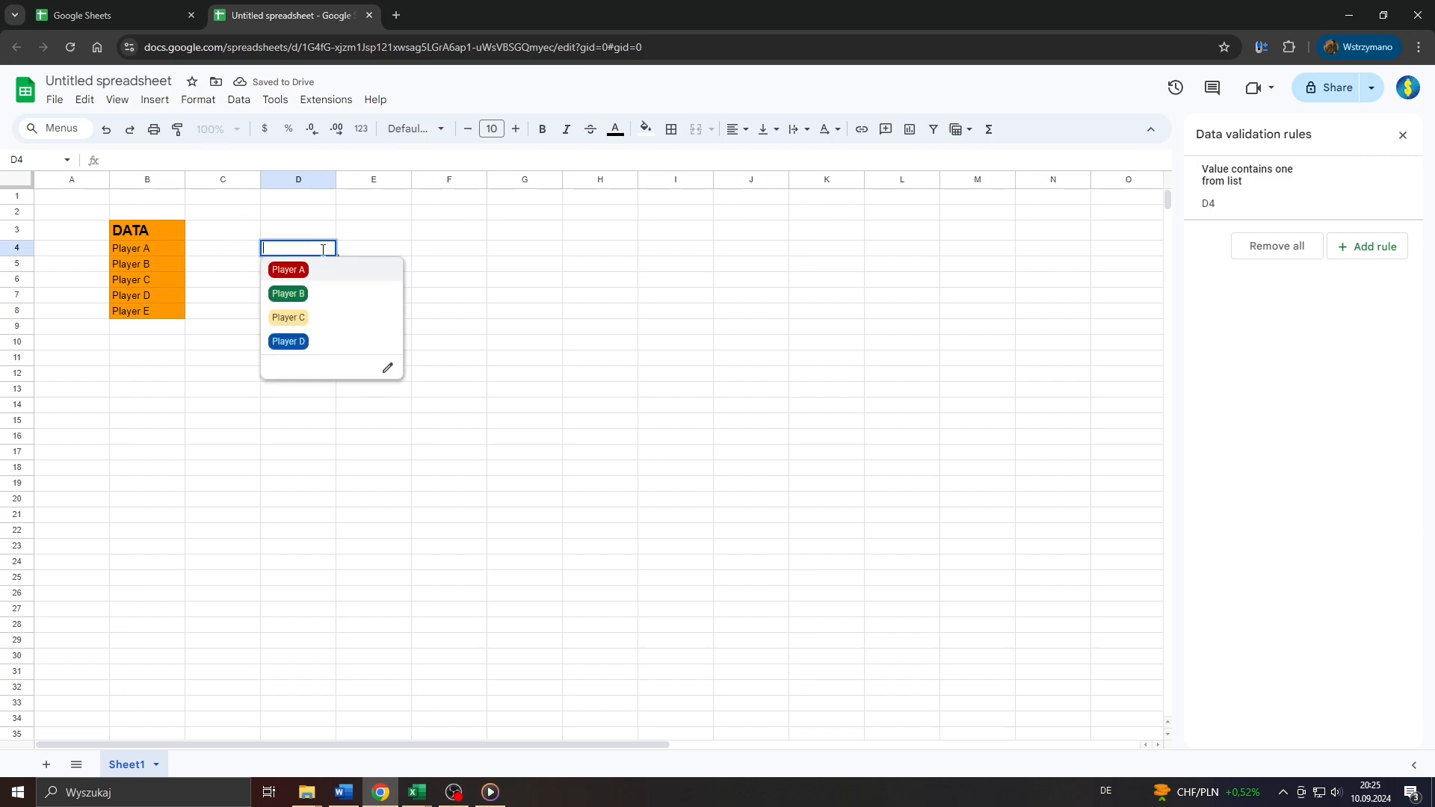
mouse_move(311, 317)
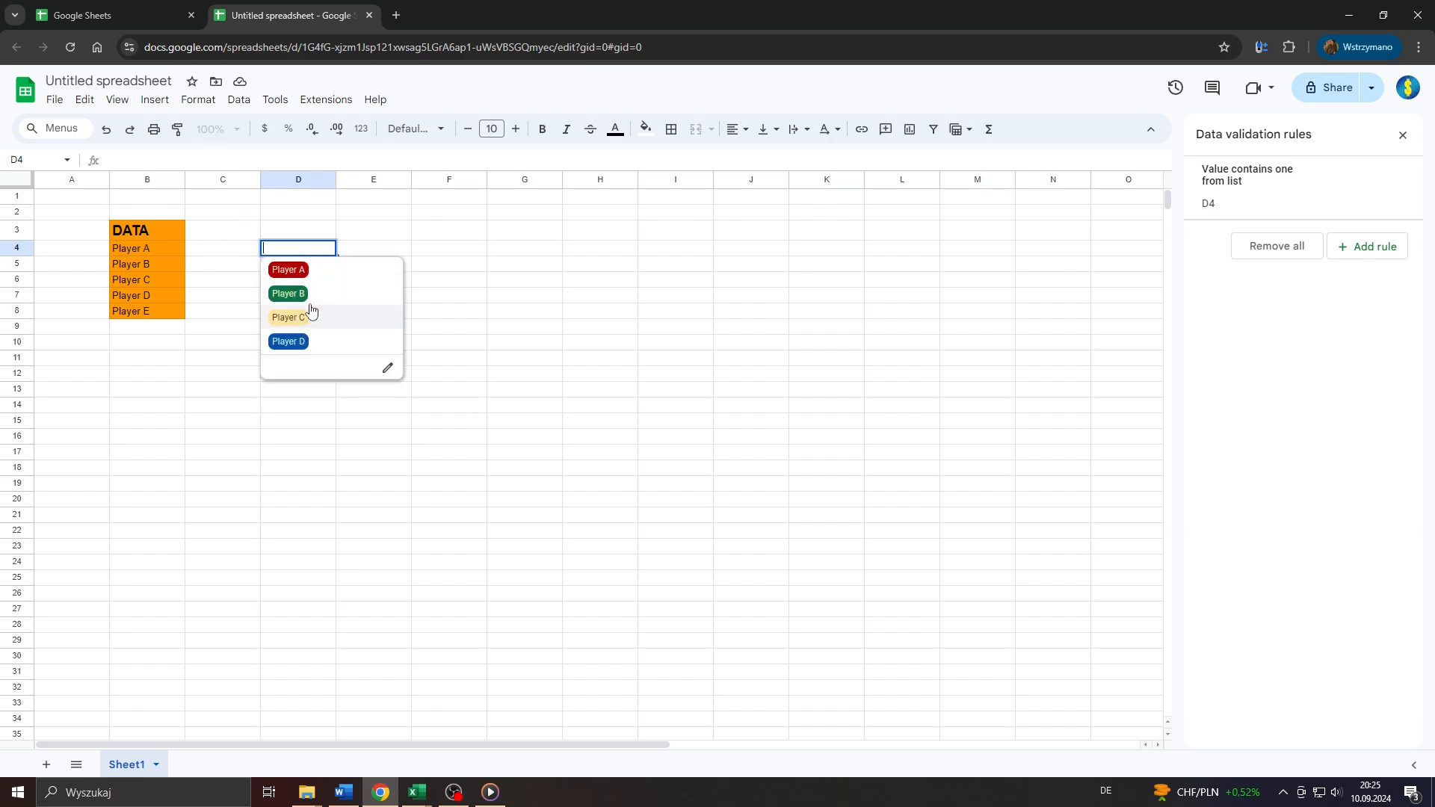
mouse_move(303, 301)
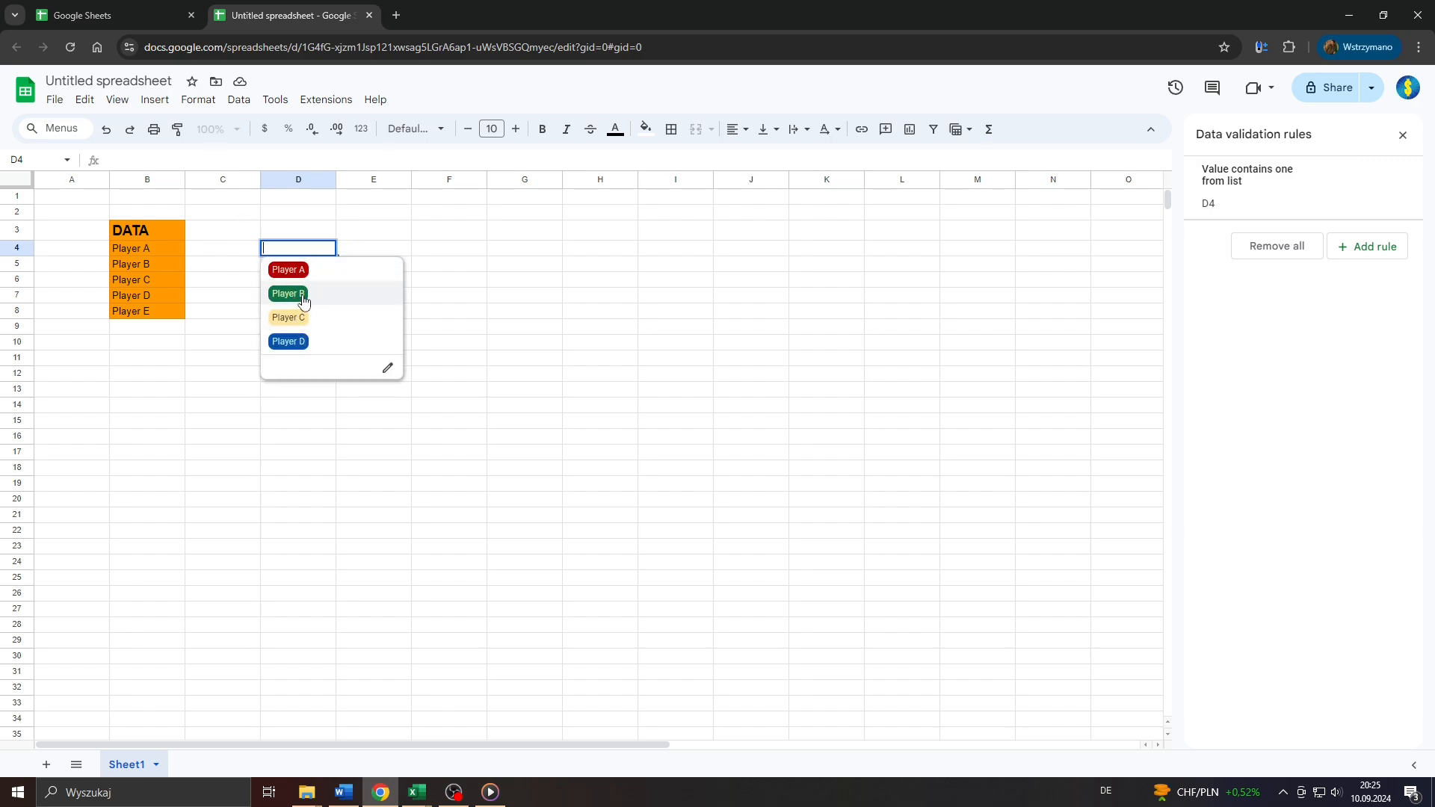